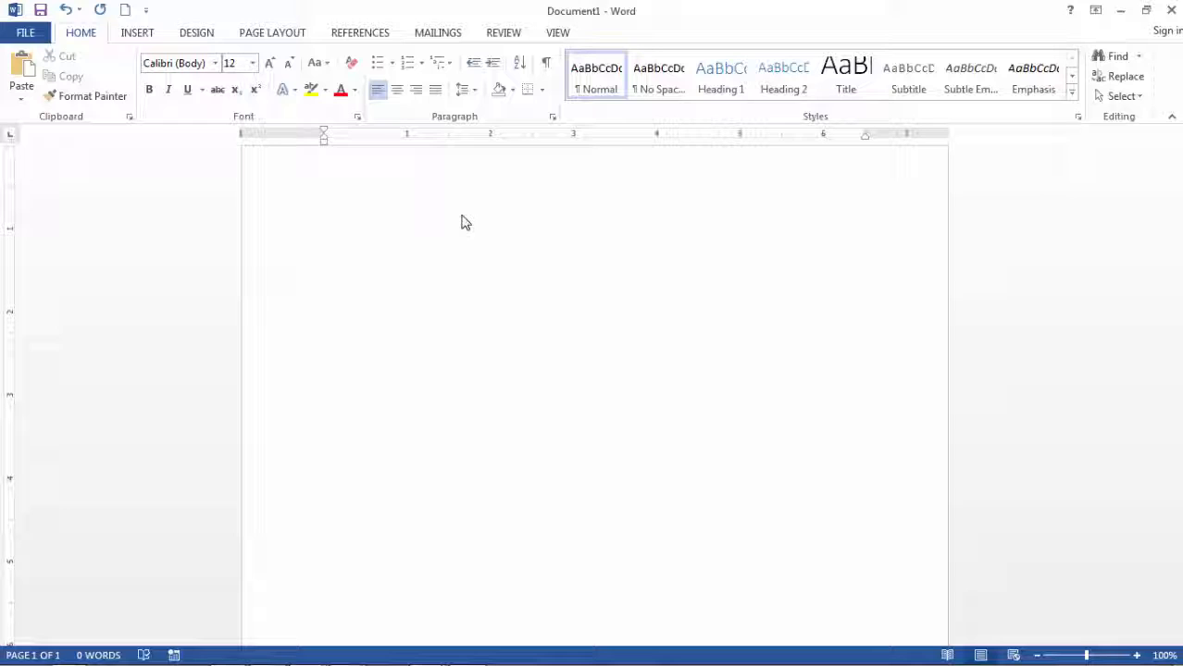
Place the cursor in the blank document and show the Insert ribbon commands
left_click(324, 157)
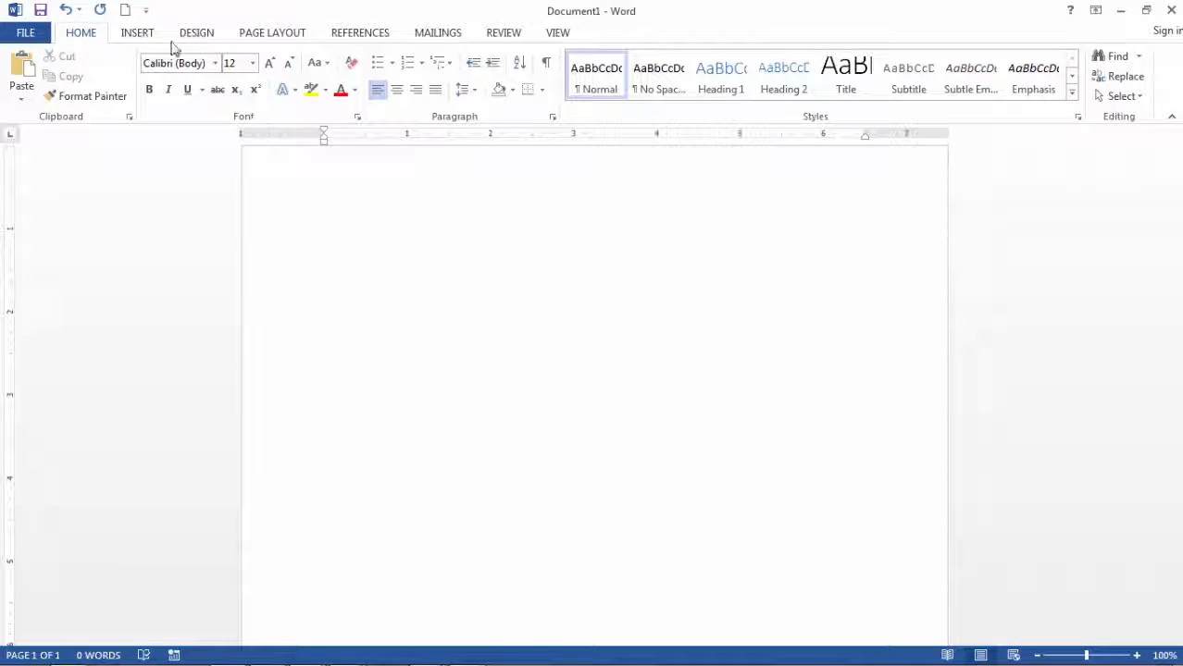
left_click(137, 33)
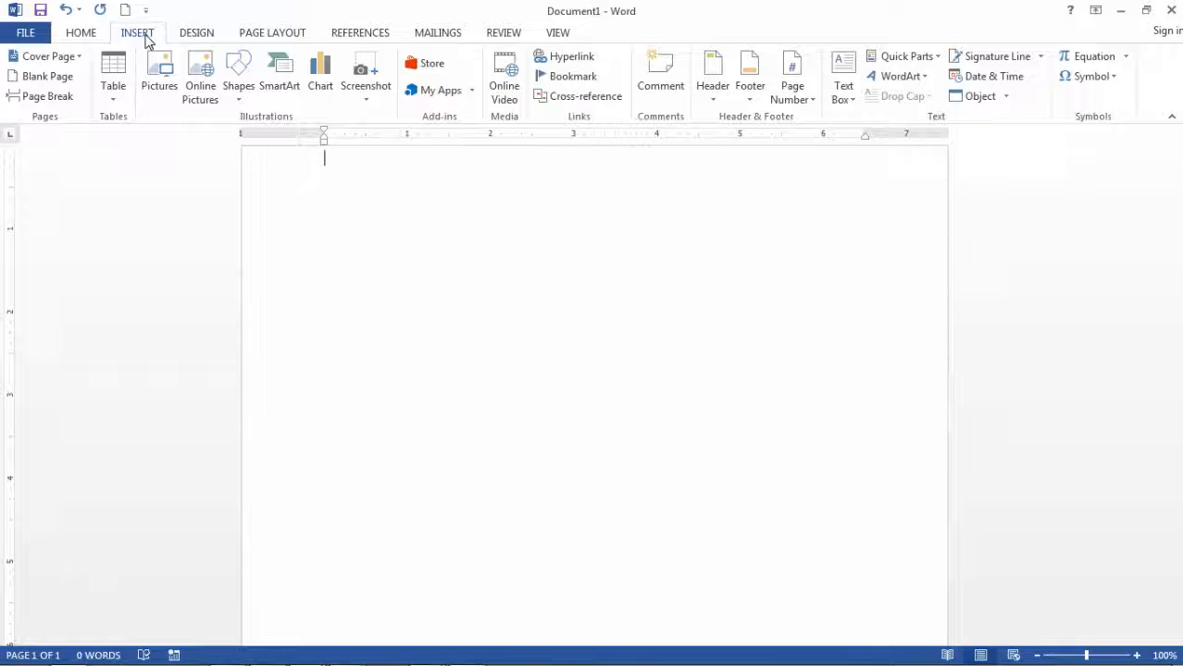
mouse_move(138, 42)
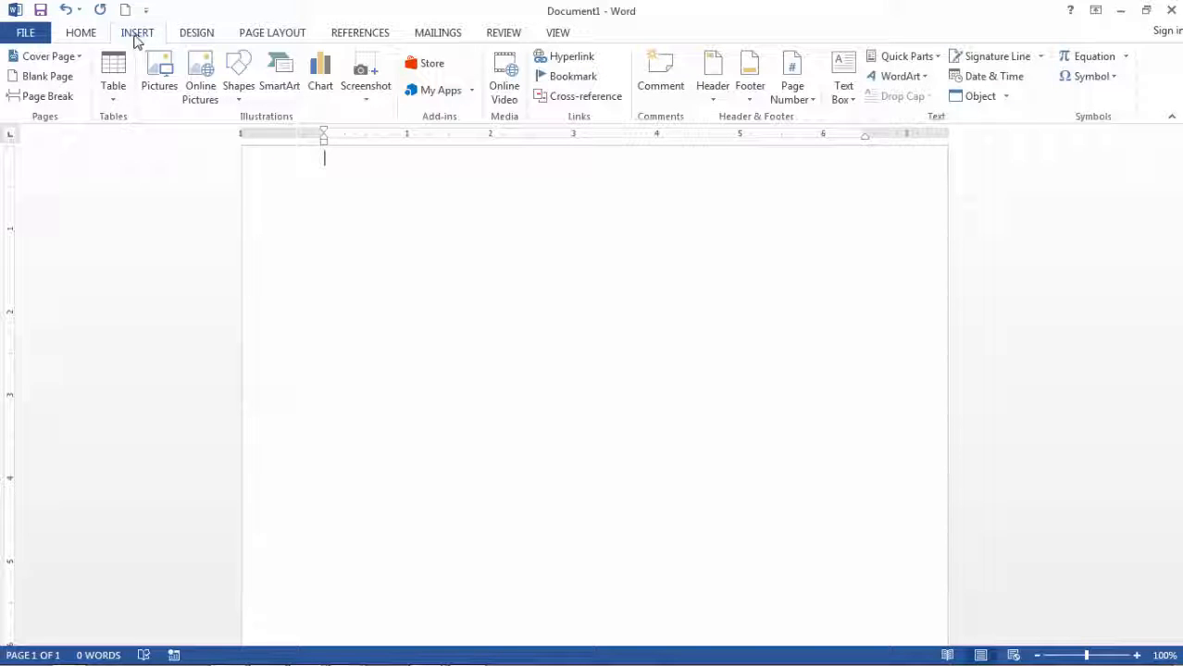
Insert the Matrix quick table of distances between Points A to E
left_click(113, 74)
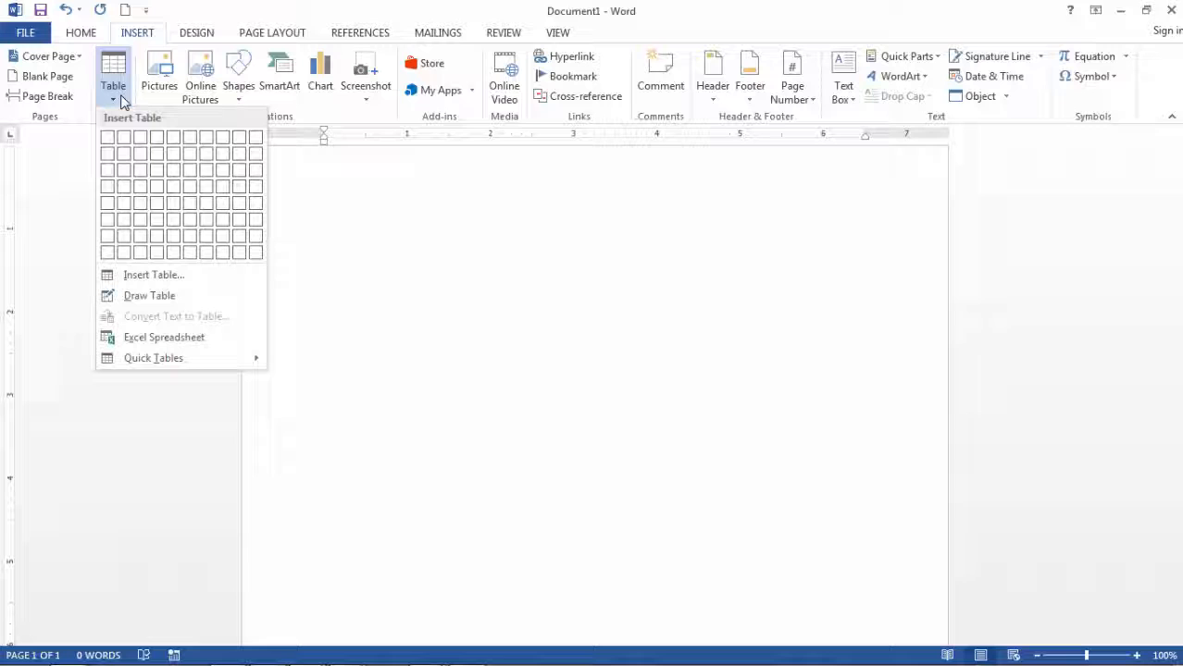
left_click(153, 358)
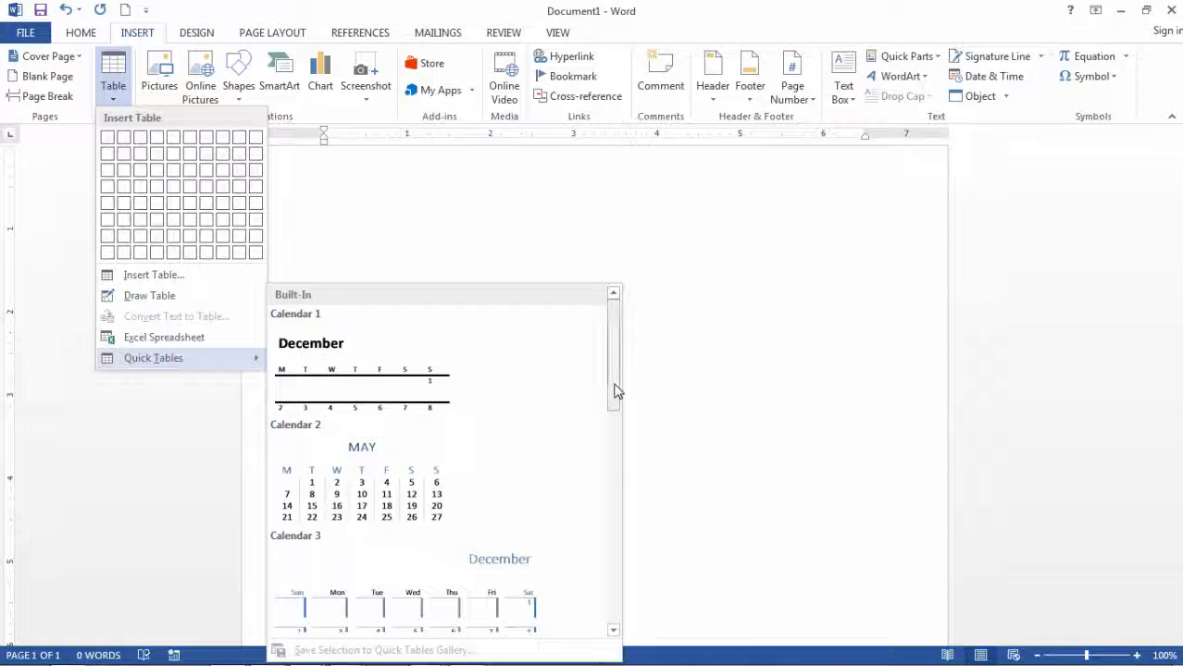
scroll("down", 3)
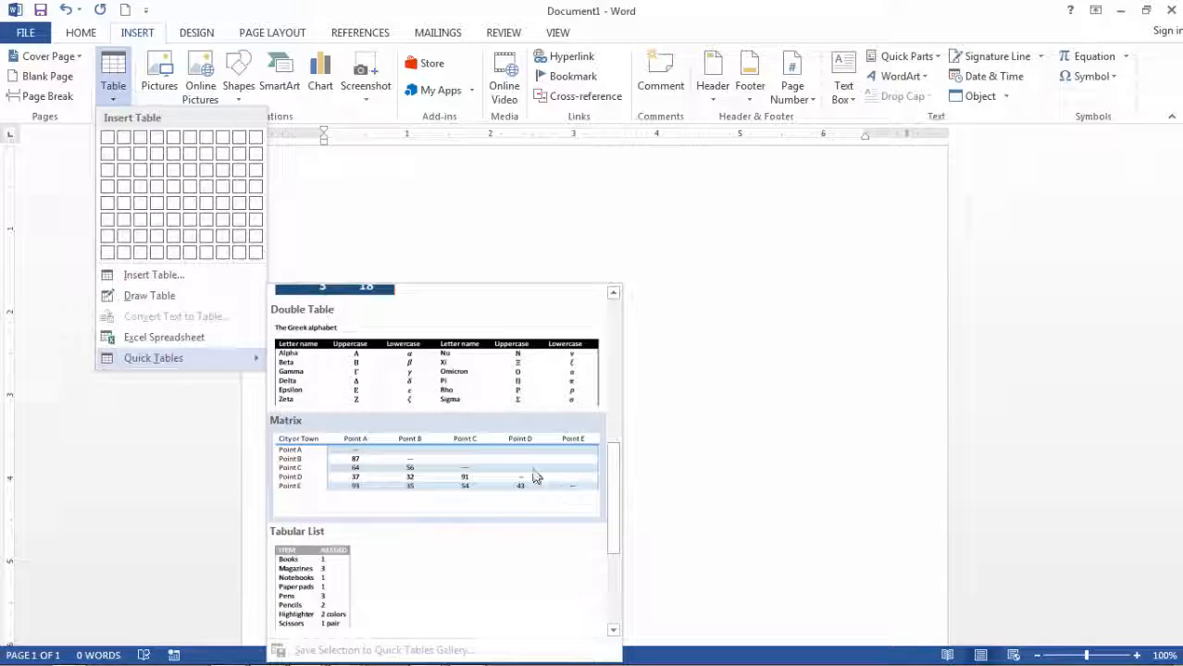
left_click(435, 468)
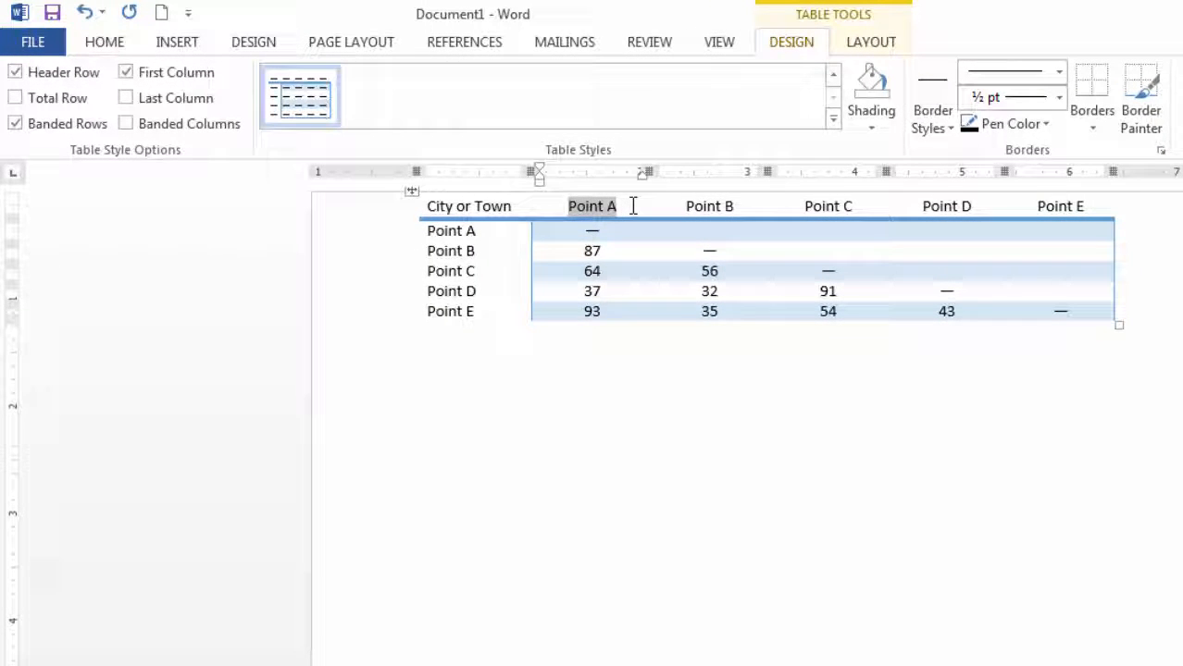
Retype the first column headings as Item labels, including Item 2, and start entering 84
type("Items")
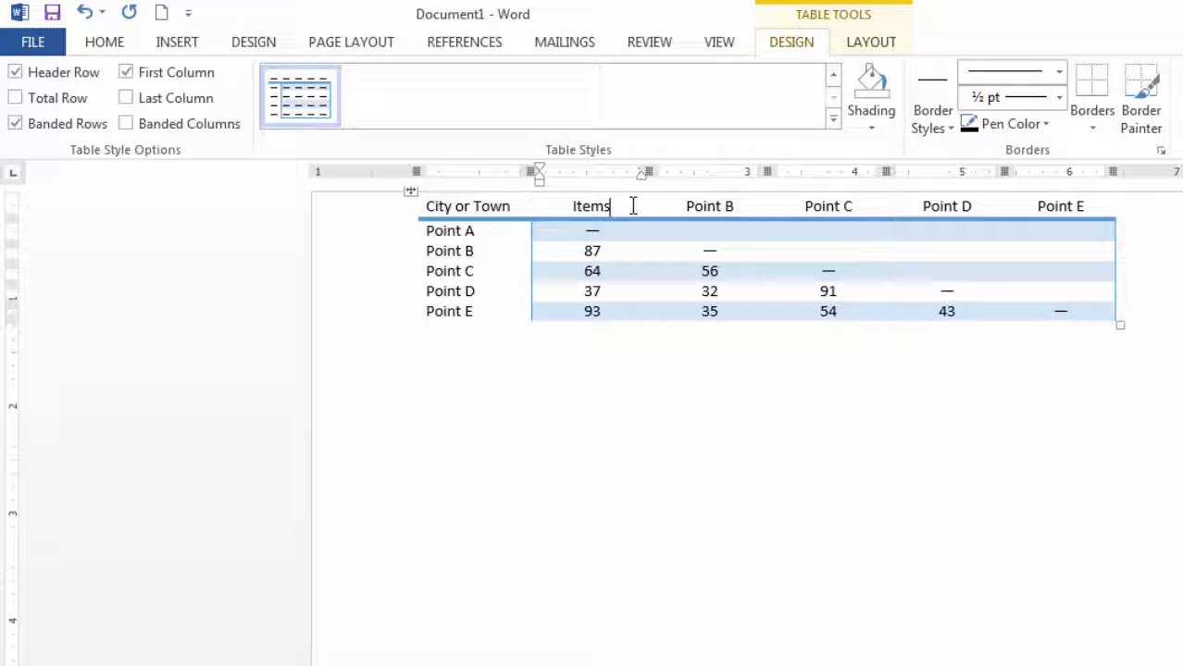
key("backspace")
type(" 5")
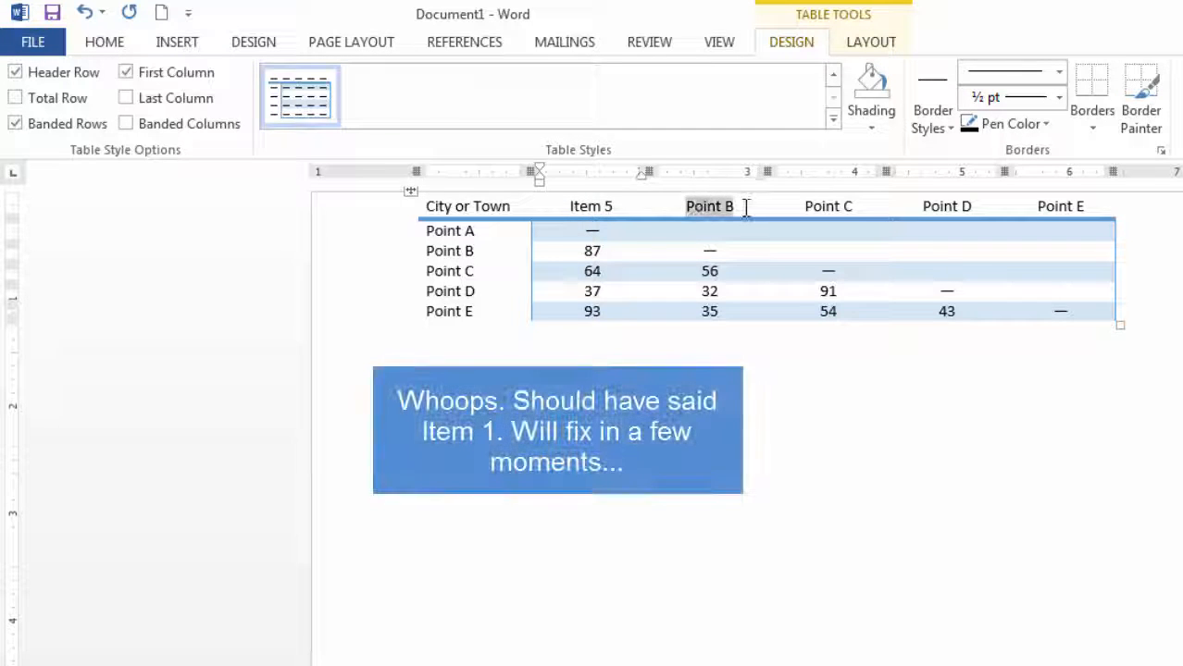
type("Items")
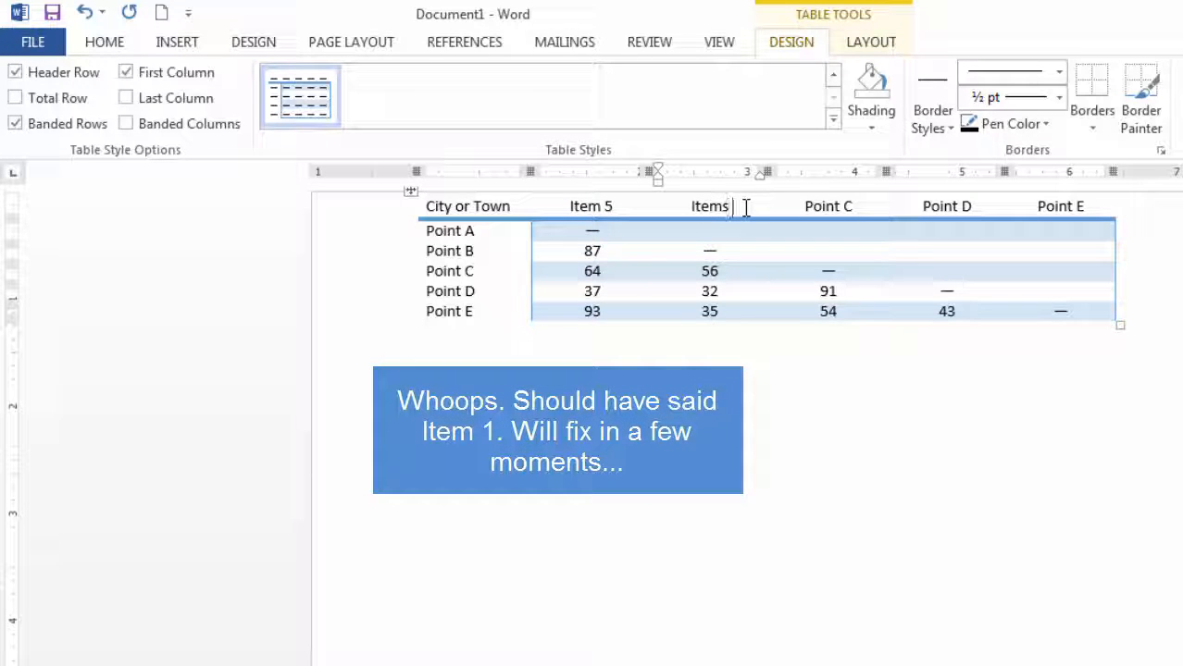
type("Item 2")
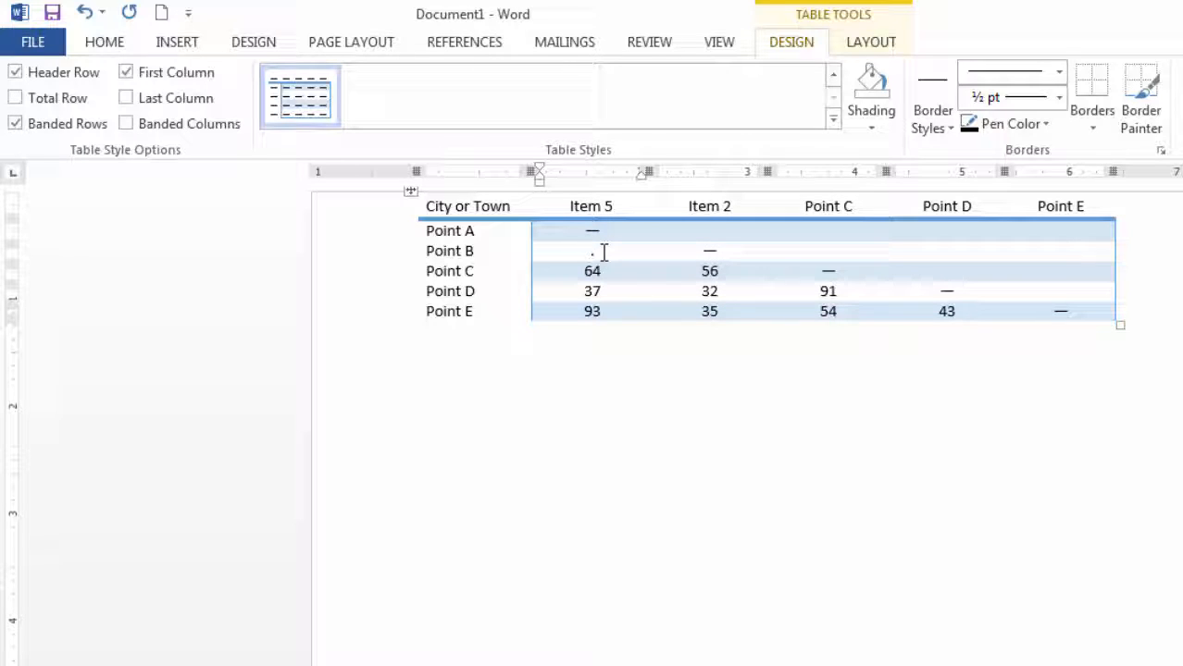
type("84")
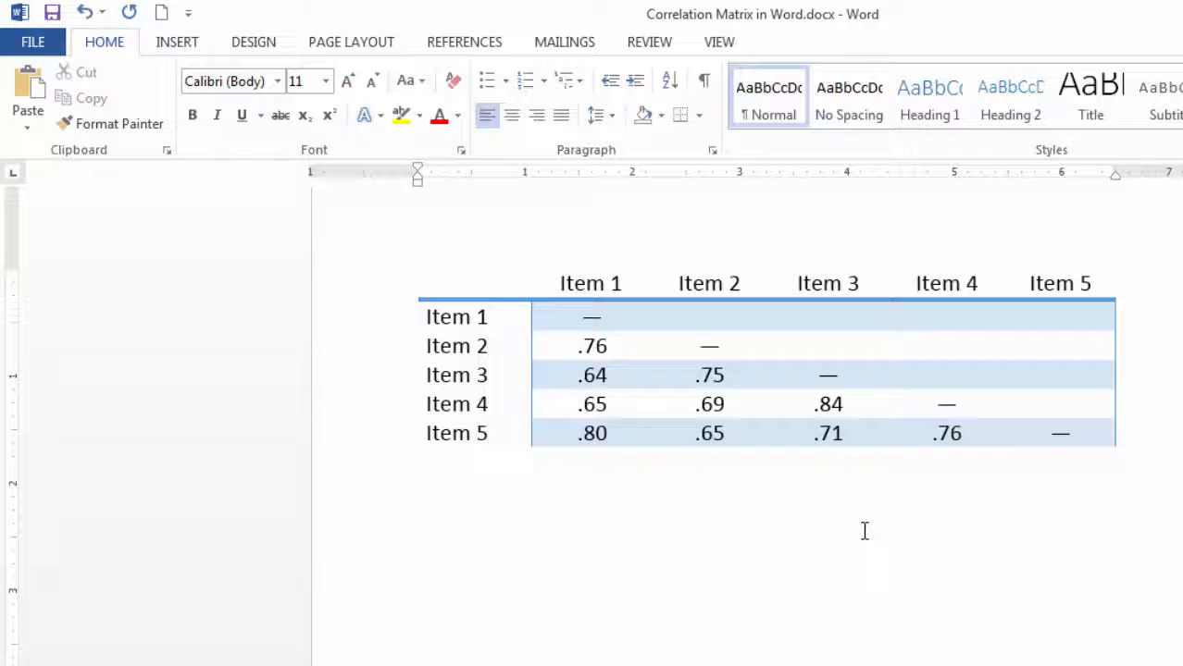
mouse_move(460, 282)
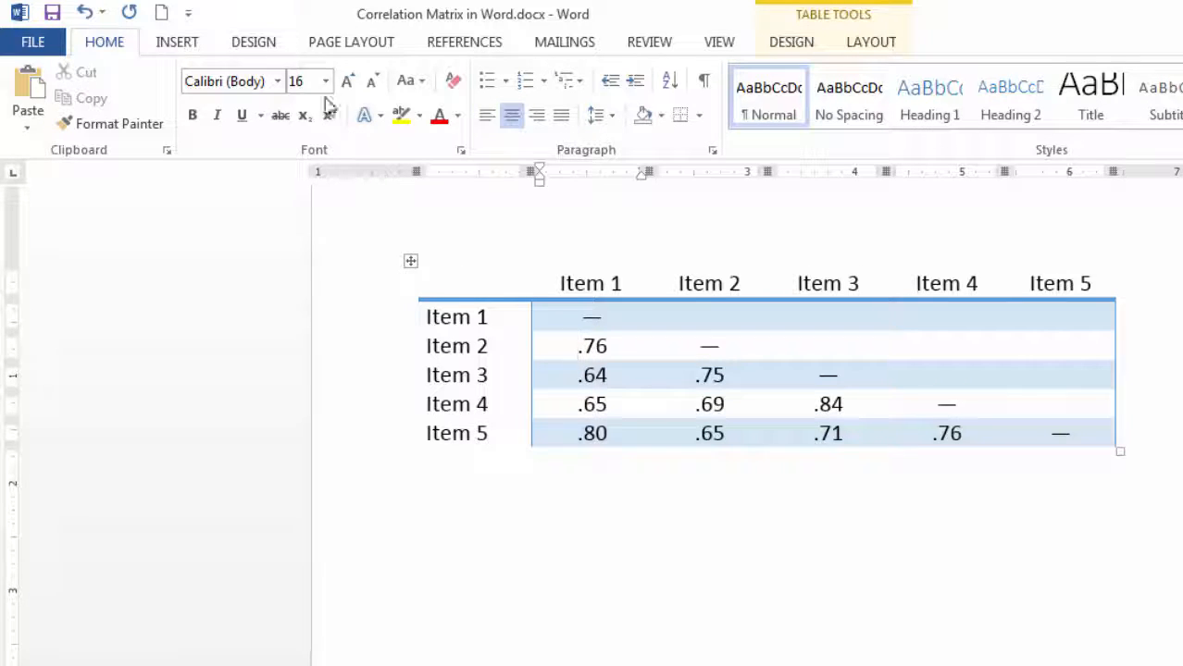
mouse_move(622, 499)
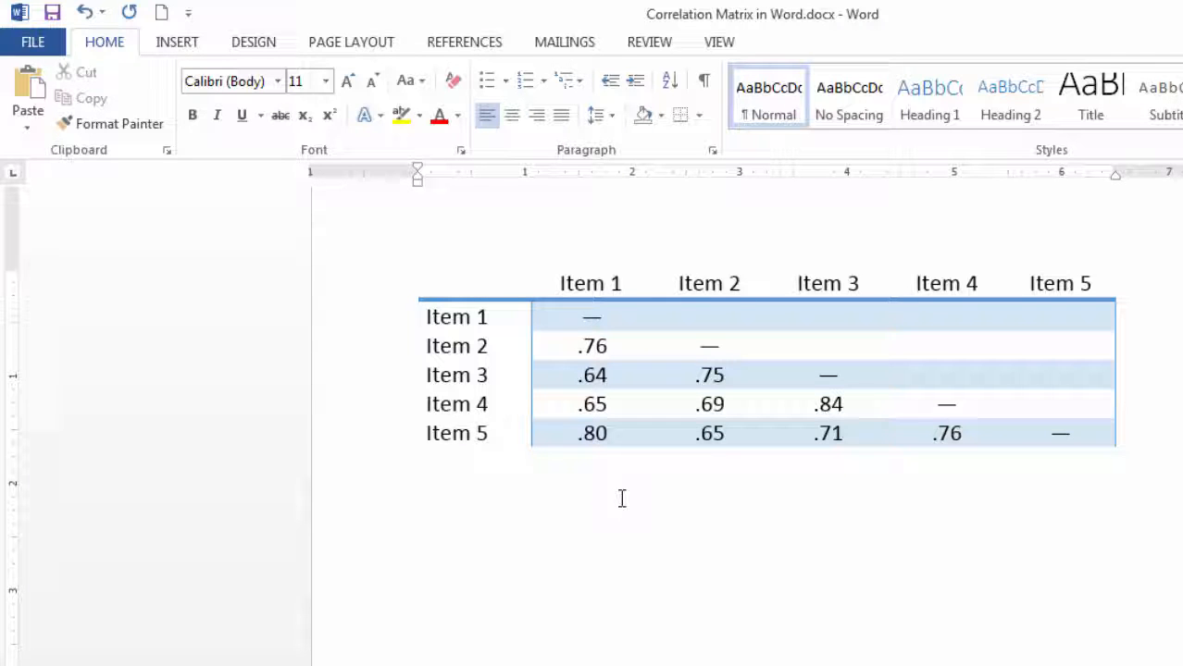
Deselect the Item 1–5 correlation matrix table
left_click(490, 345)
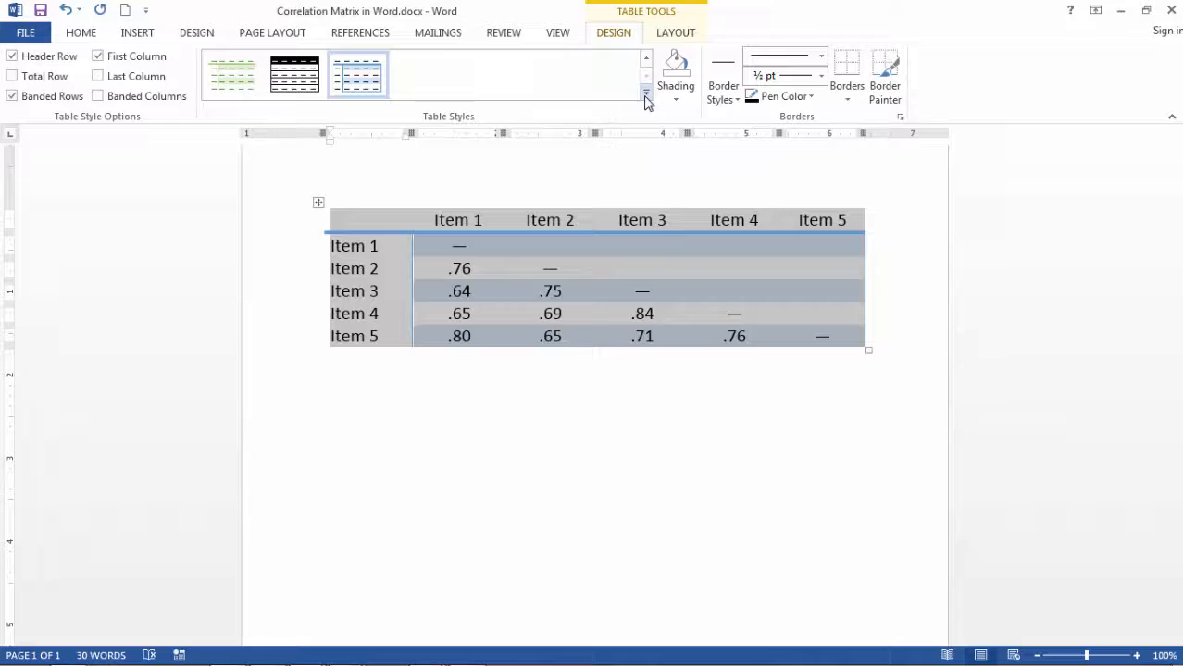
left_click(645, 97)
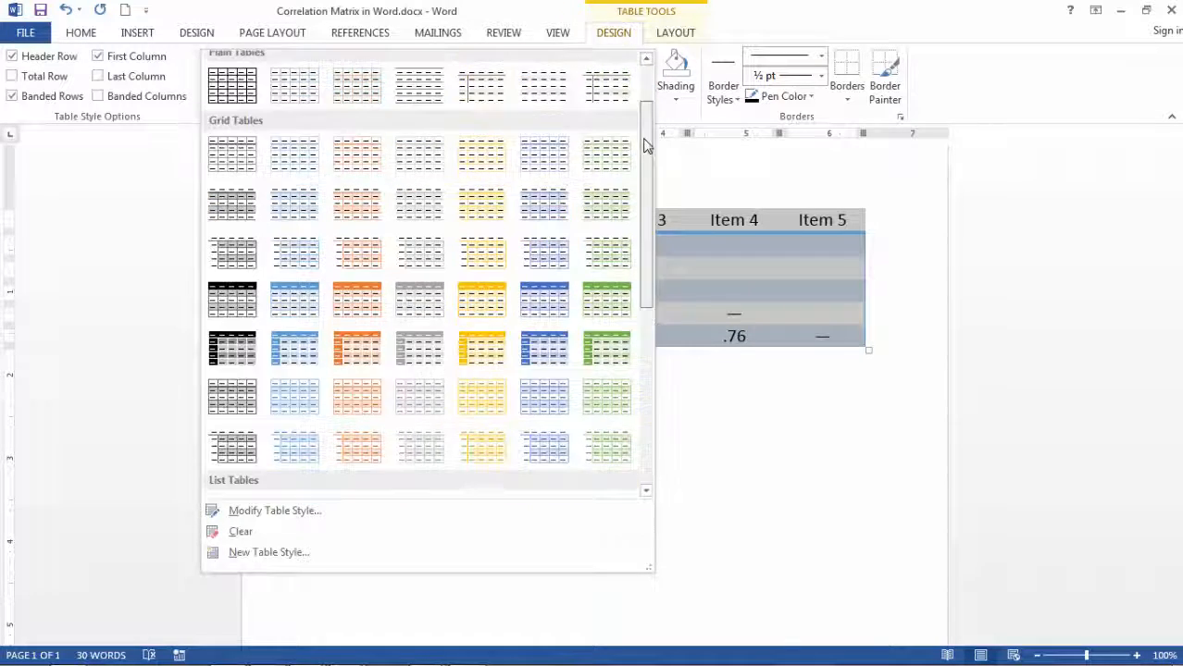
left_click(294, 74)
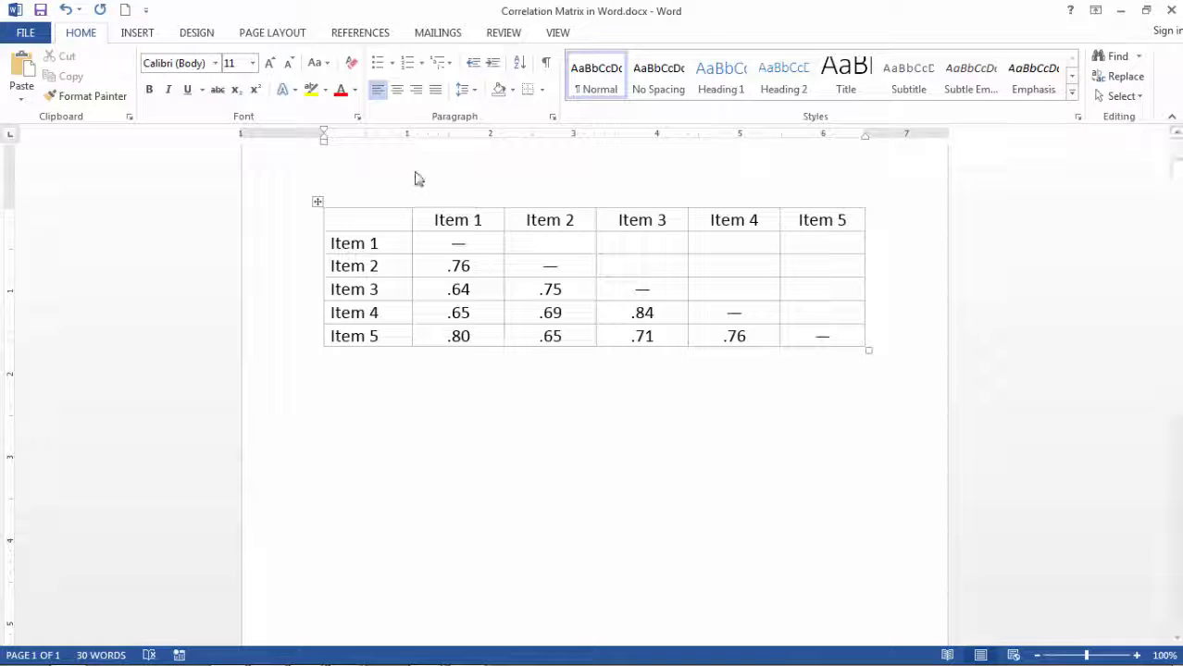
left_click(557, 32)
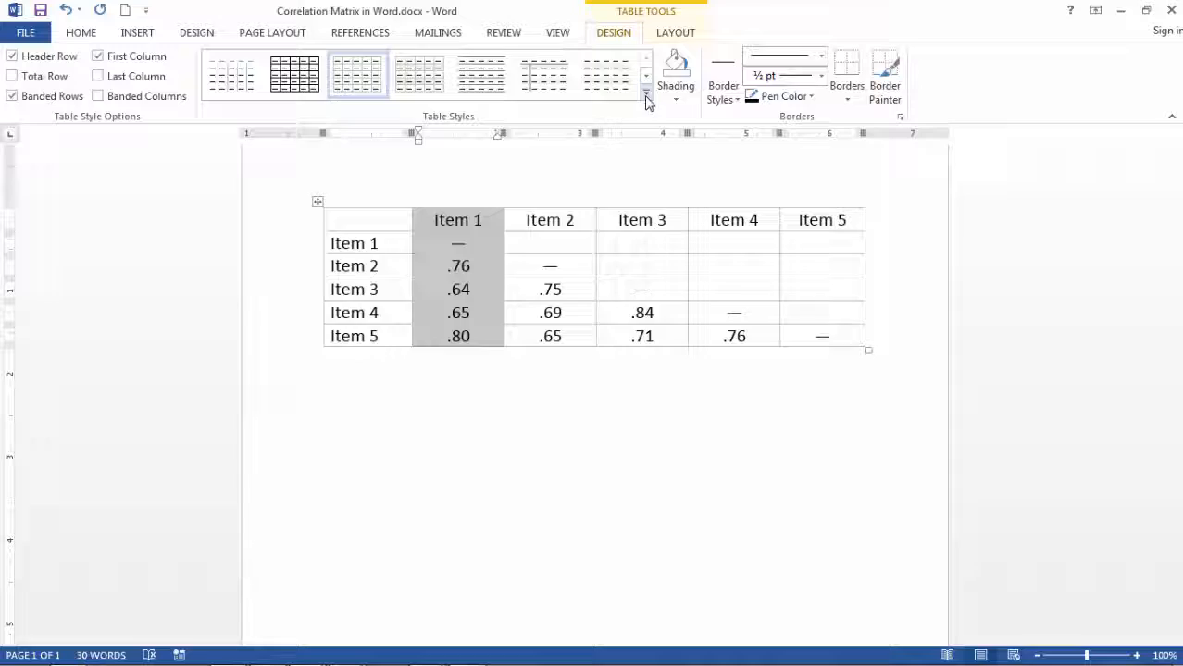
left_click(645, 100)
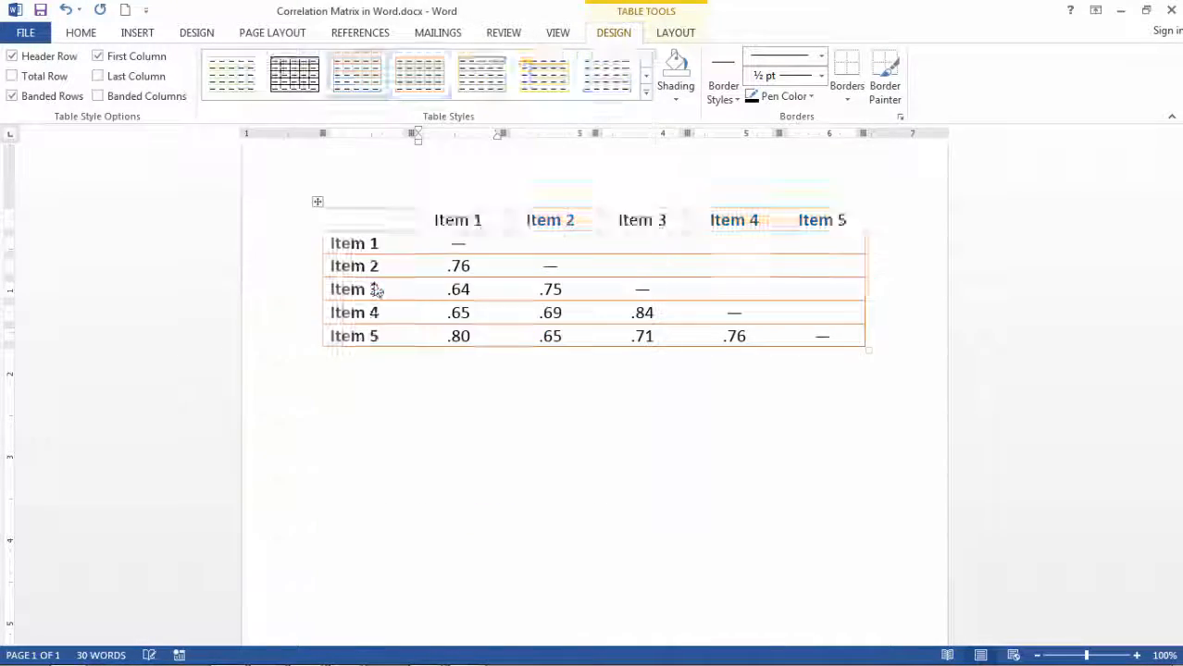
left_click(418, 74)
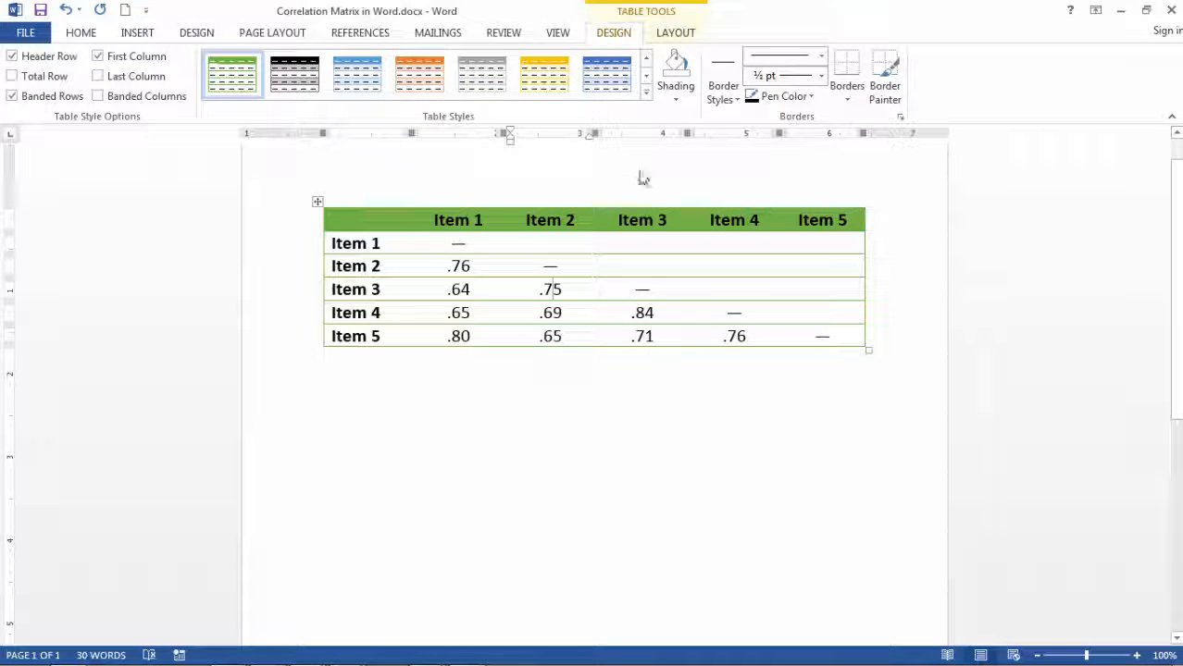
left_click(644, 92)
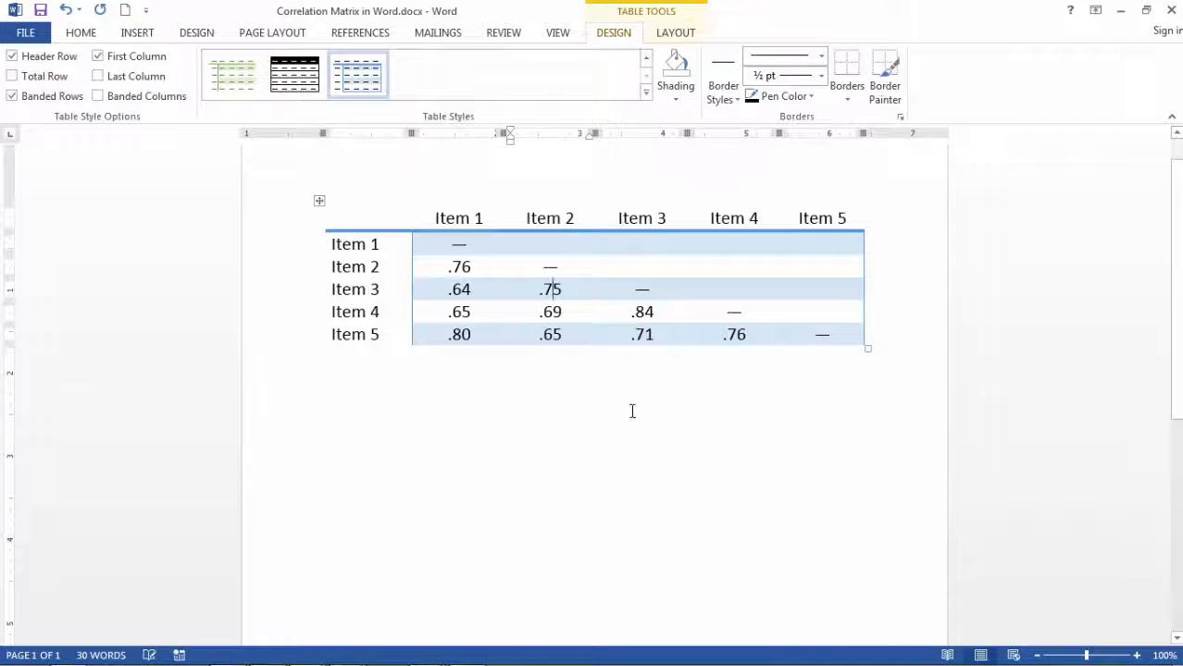
left_click(324, 405)
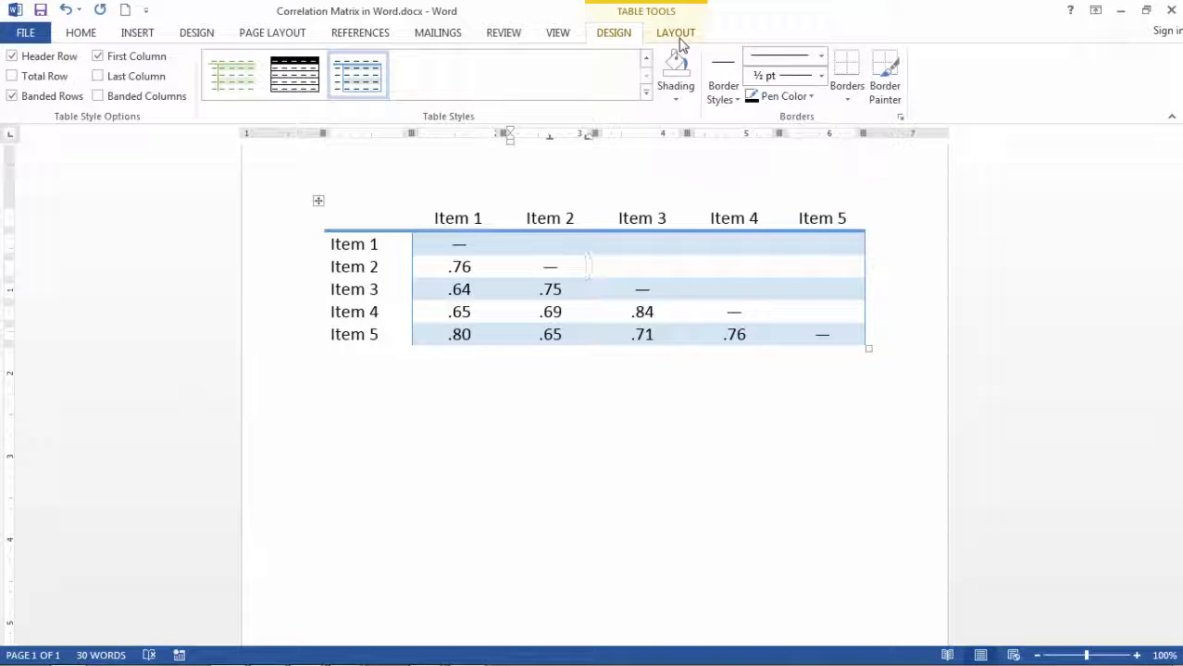
Replace the dash in the Item 1 / Item 1 diagonal cell with 1.0
left_click(676, 74)
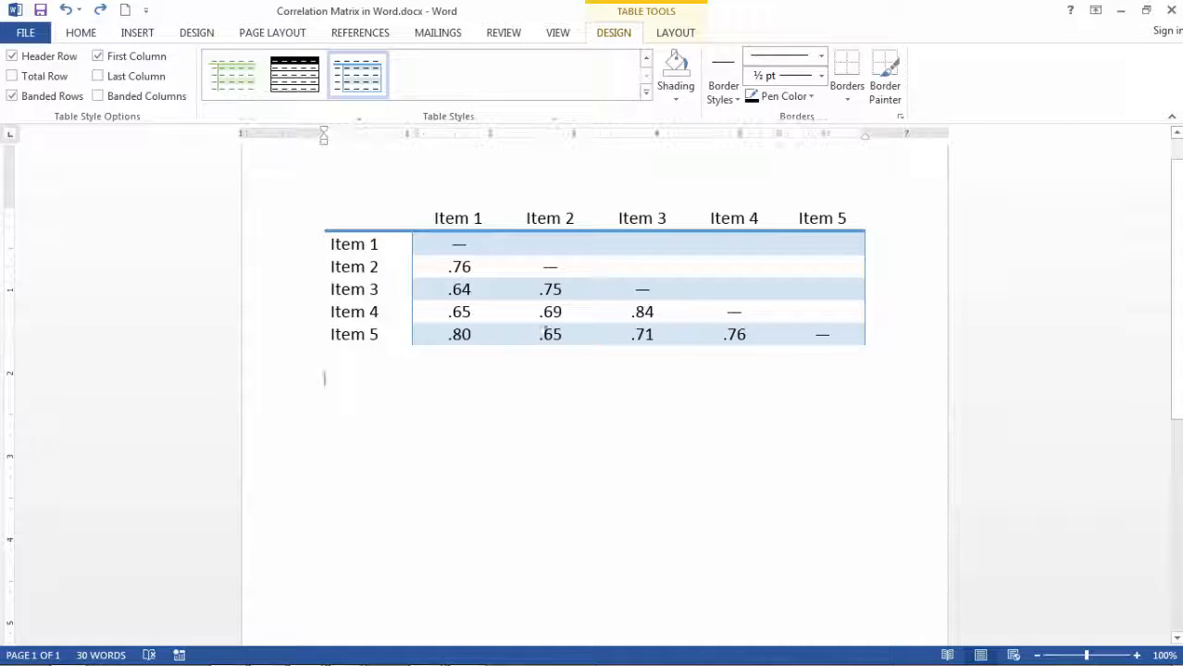
left_click(81, 32)
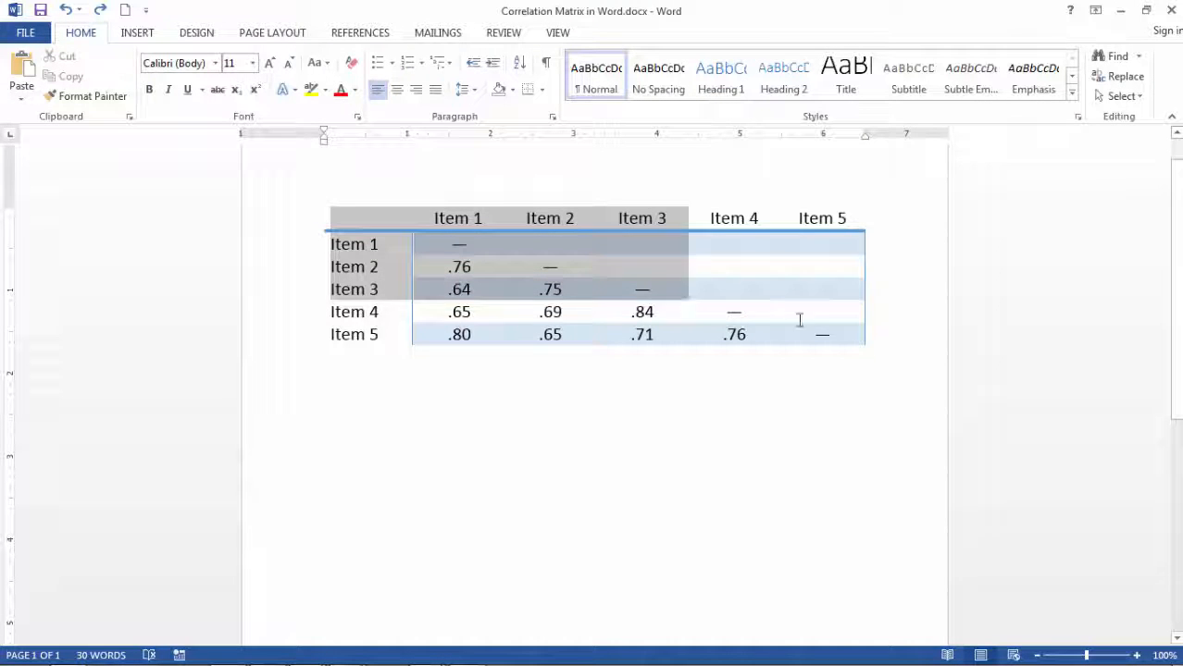
left_click(695, 453)
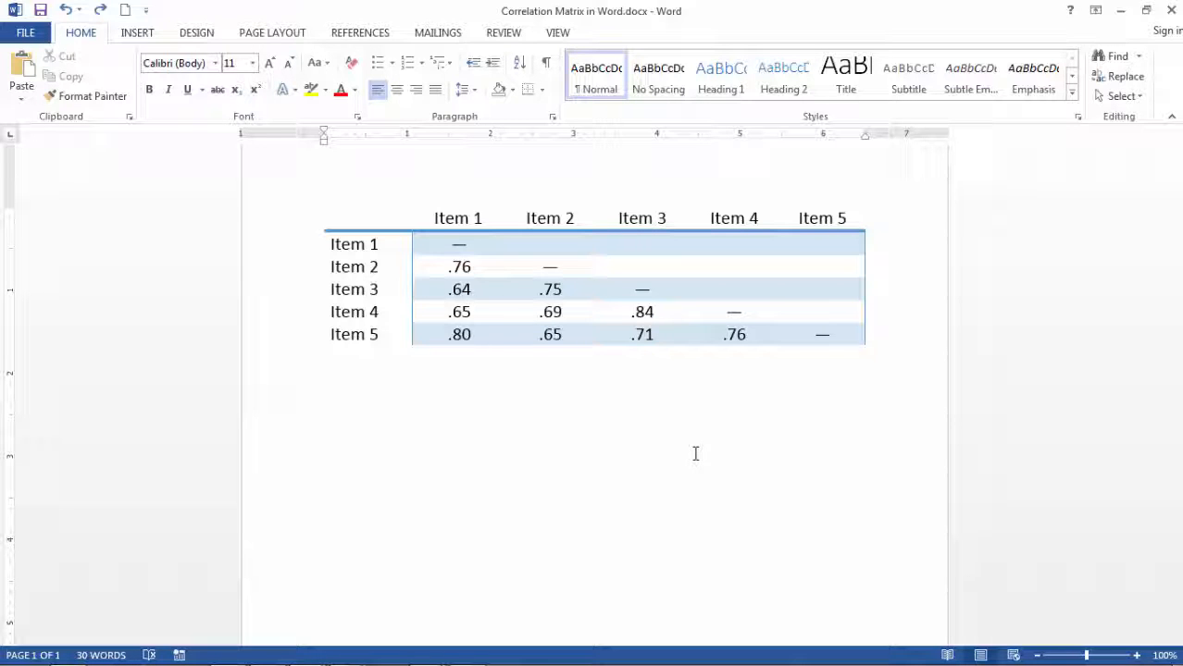
left_click(324, 457)
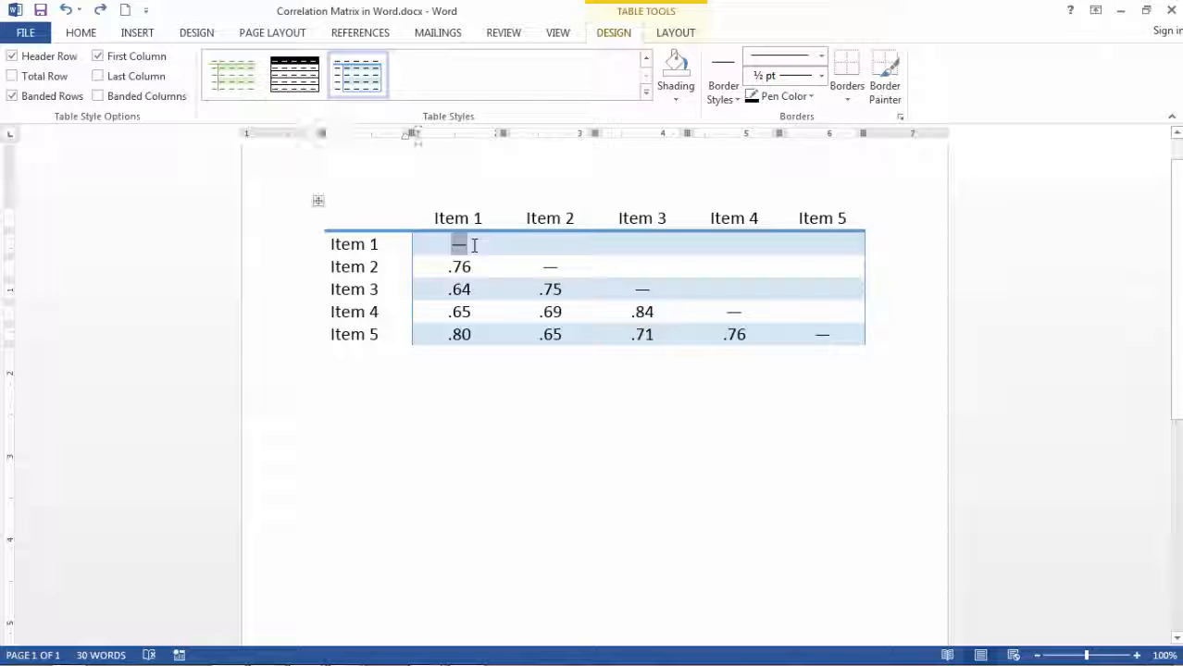
type("1.0")
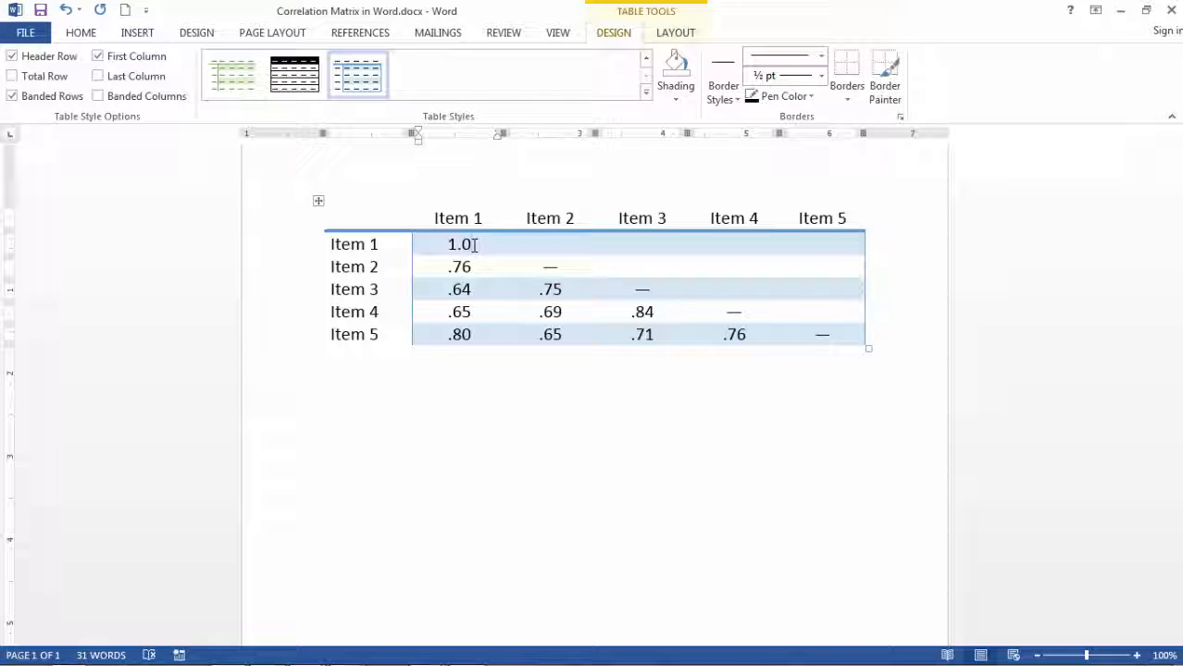